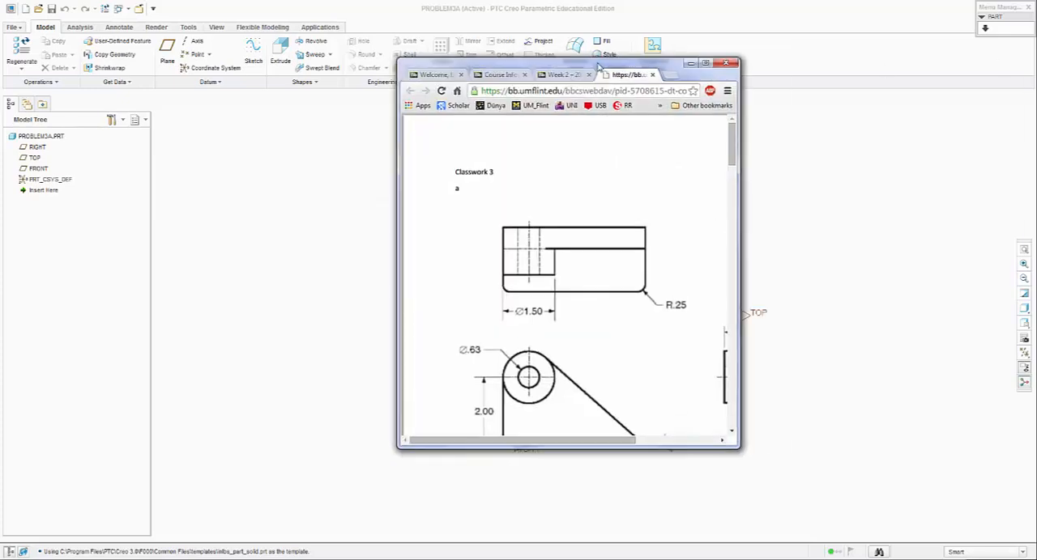
- Minimize the Chrome reference drawing to return to the empty Creo part
{"action": "left_click", "coordinate": [703, 62]}
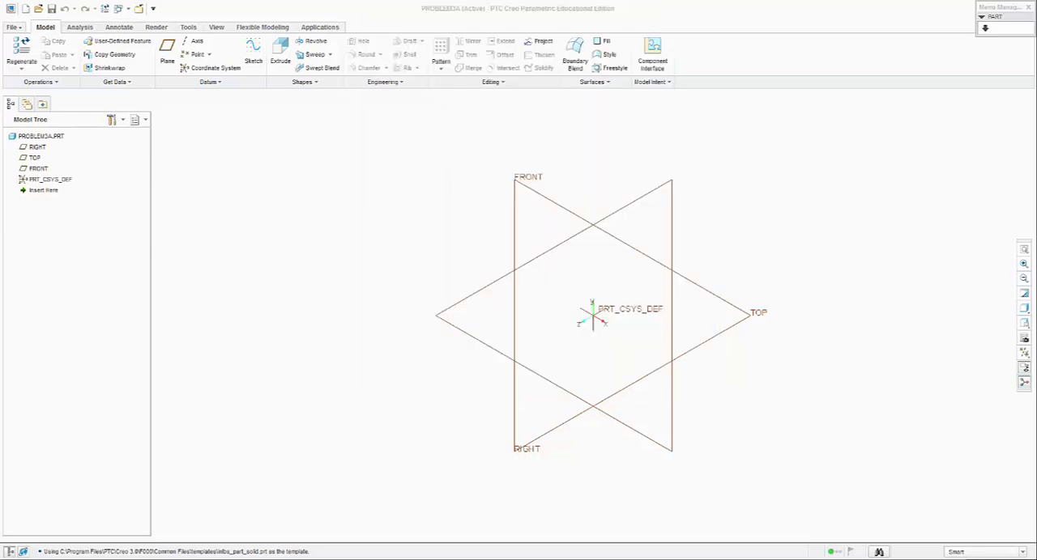
{"action": "mouse_move", "coordinate": [211, 236]}
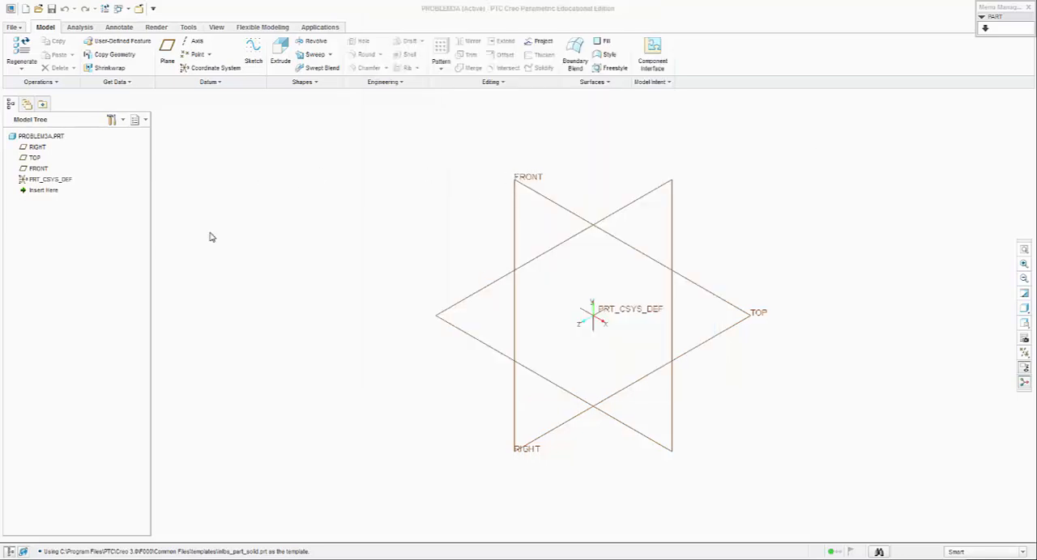
- Start a new sketch placed on the TOP datum plane
{"action": "left_click", "coordinate": [253, 47]}
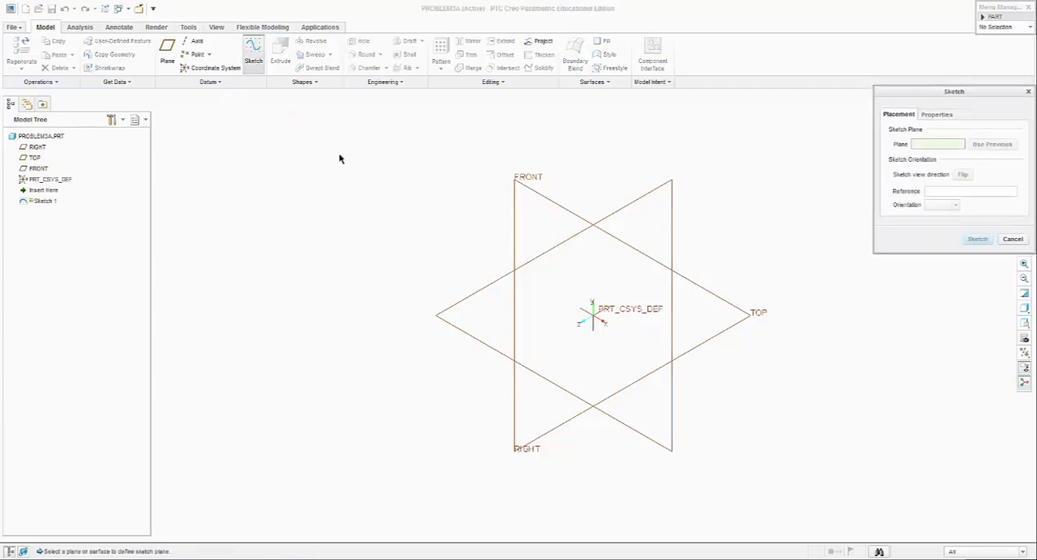
{"action": "left_click", "coordinate": [37, 145]}
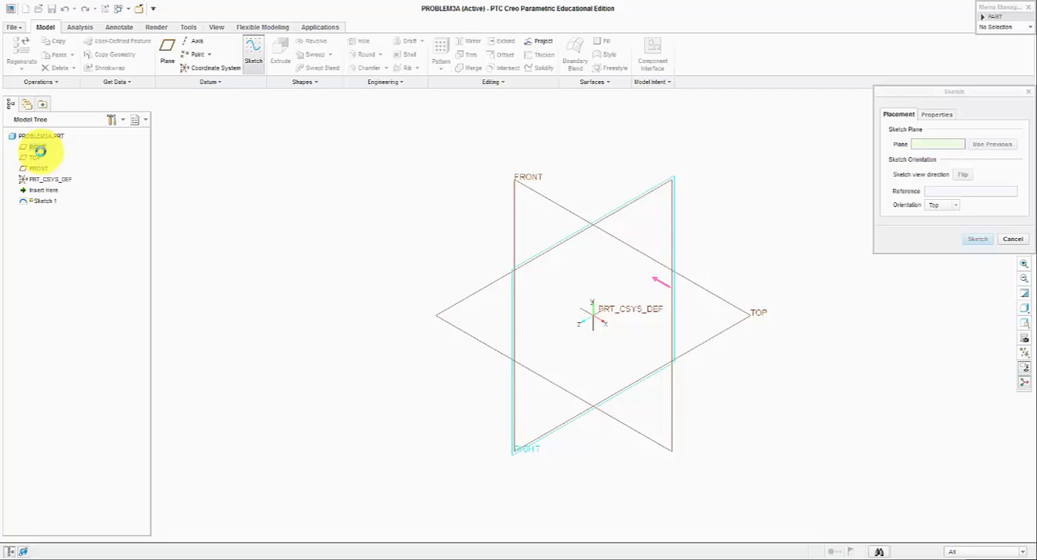
{"action": "left_click", "coordinate": [977, 240]}
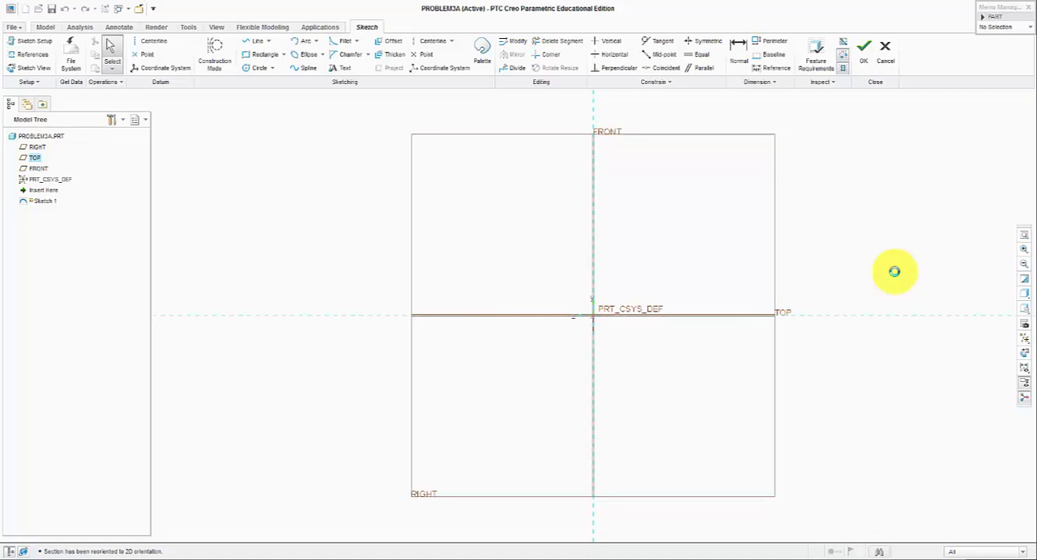
{"action": "mouse_move", "coordinate": [894, 276]}
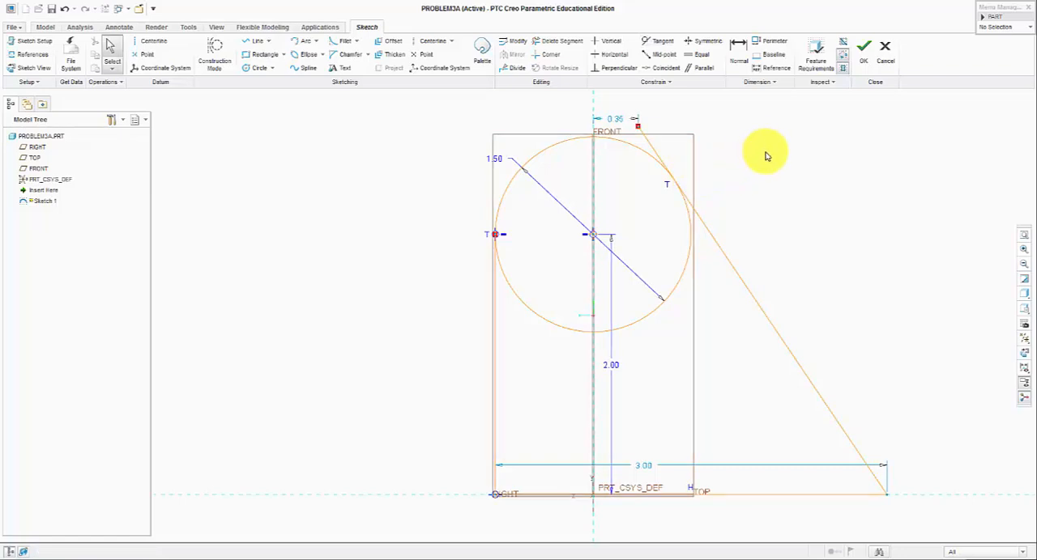
{"action": "mouse_move", "coordinate": [792, 314]}
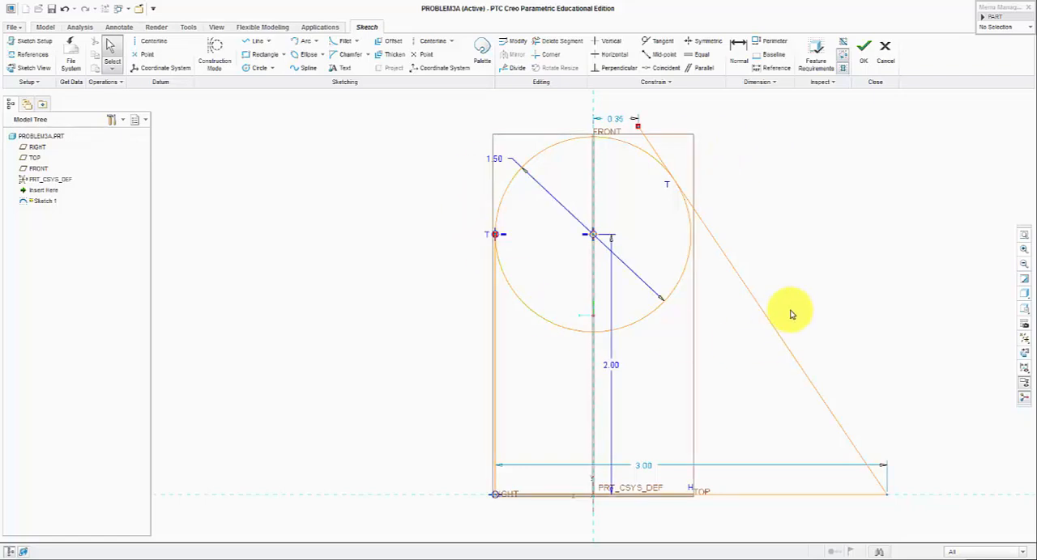
{"action": "mouse_move", "coordinate": [716, 447]}
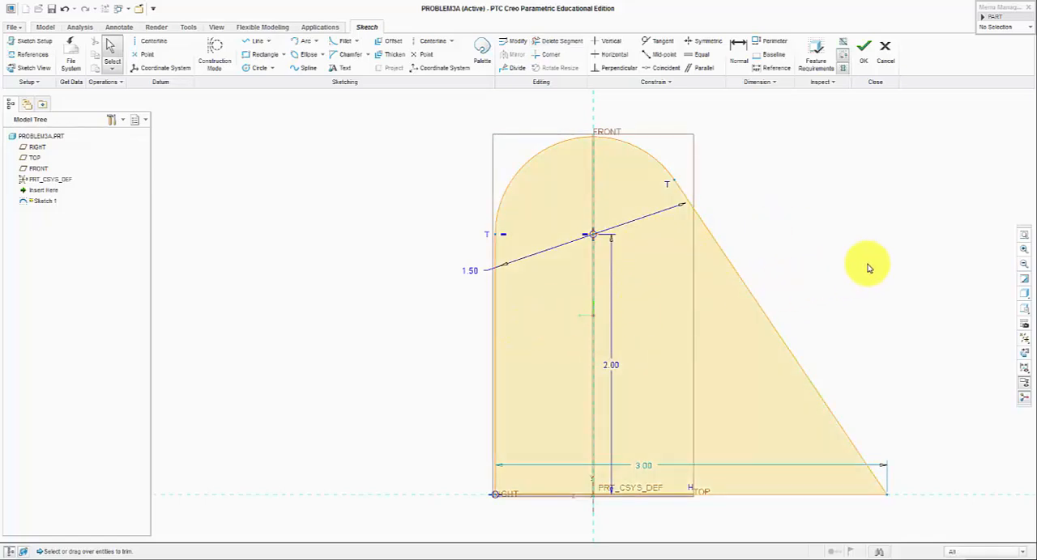
{"action": "mouse_move", "coordinate": [849, 259]}
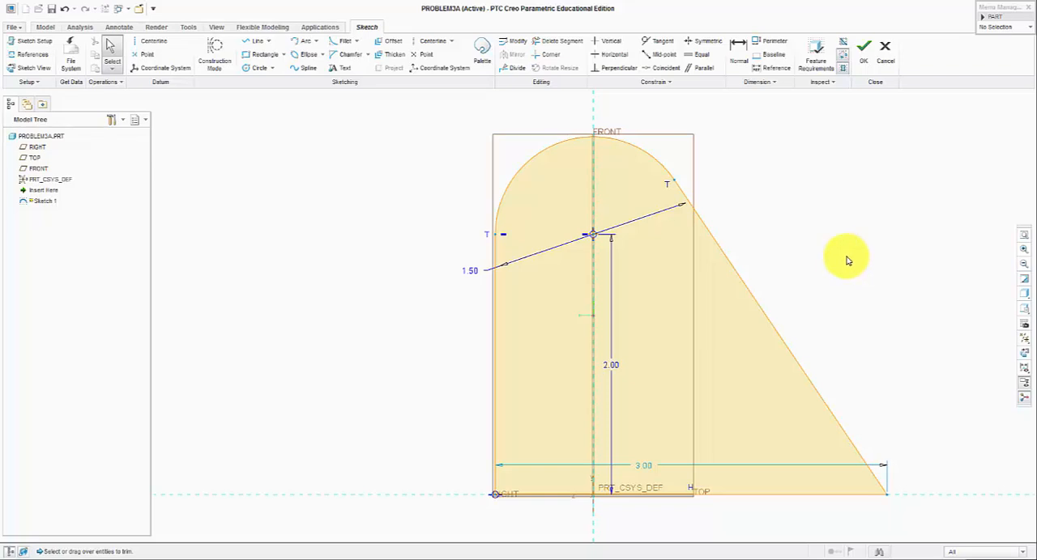
{"action": "mouse_move", "coordinate": [668, 434]}
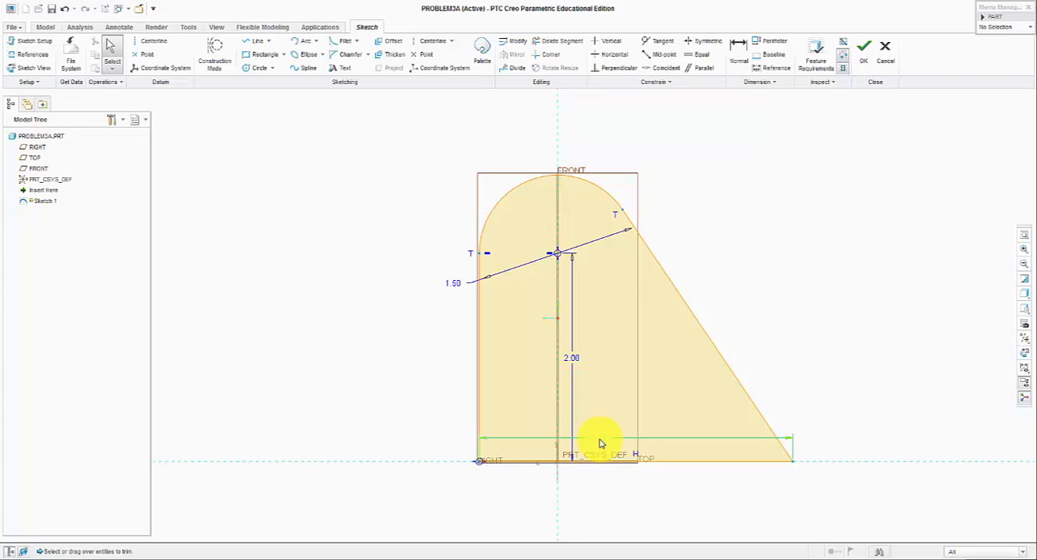
- Dimension the profile's base length to 4.13 and finish the sketch
{"action": "left_click_drag", "start_coordinate": [599, 437], "coordinate": [614, 497]}
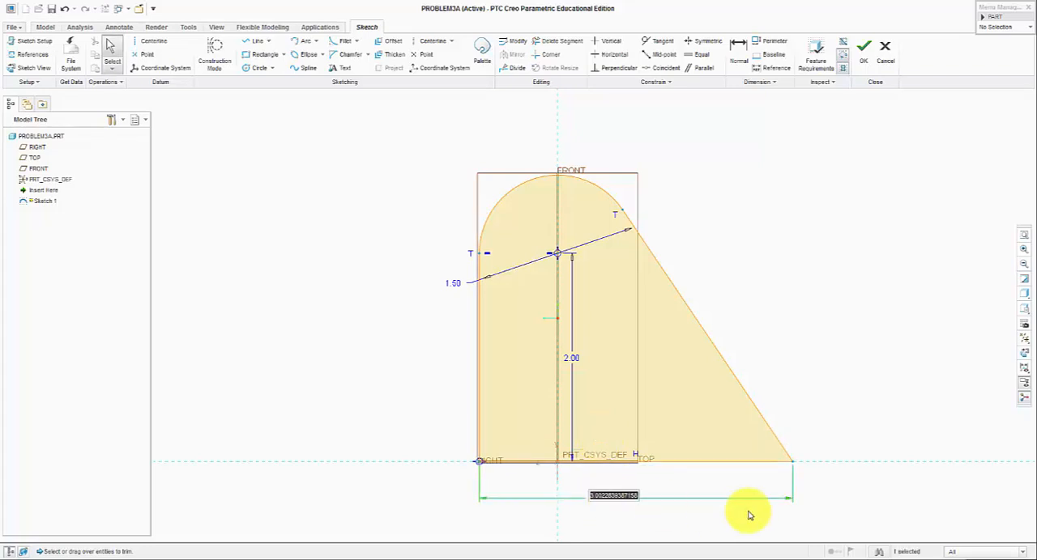
{"action": "type", "text": "4.13"}
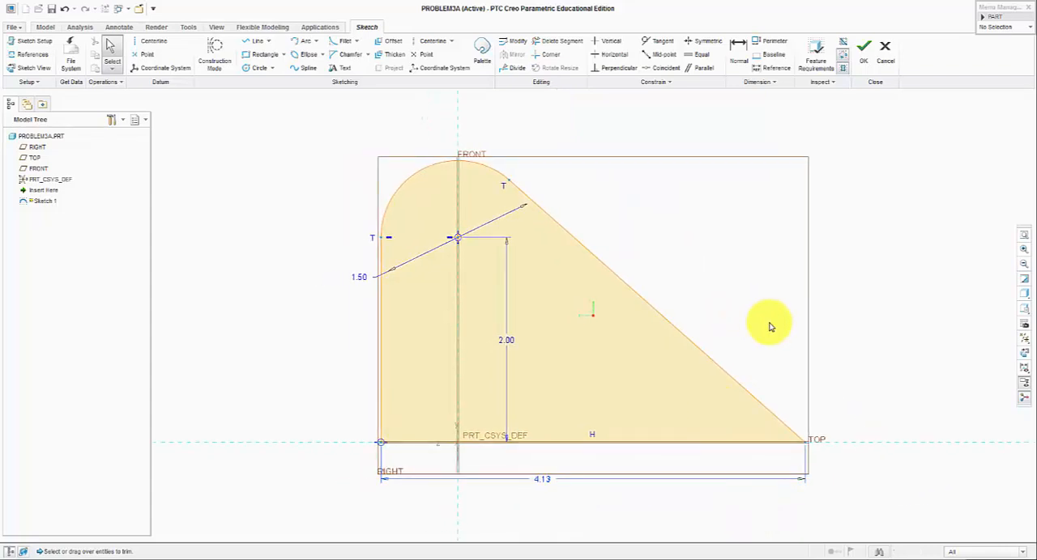
{"action": "left_click", "coordinate": [864, 46]}
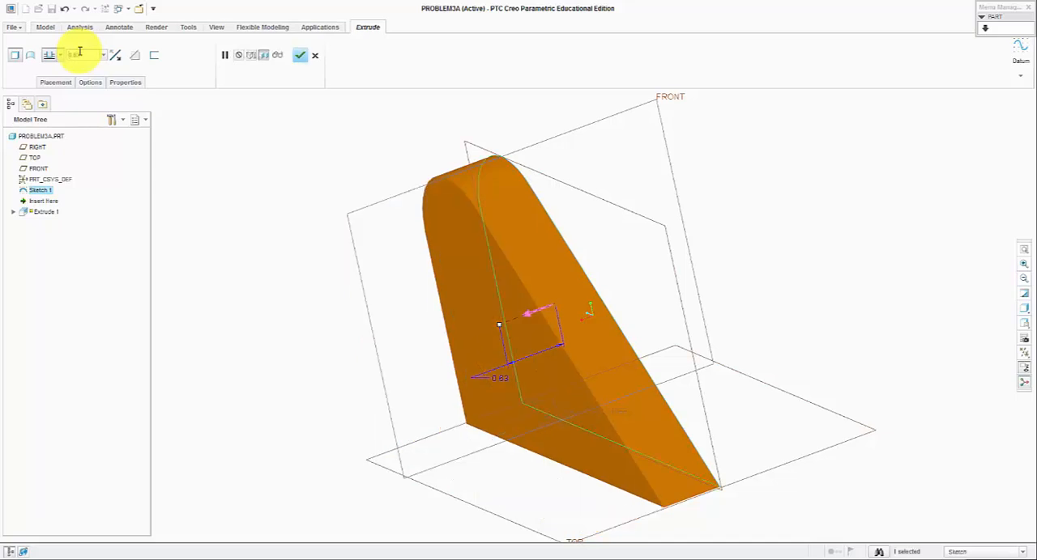
- Extrude the rounded-top triangular profile into the solid plate Extrude 1
{"action": "left_click", "coordinate": [300, 55]}
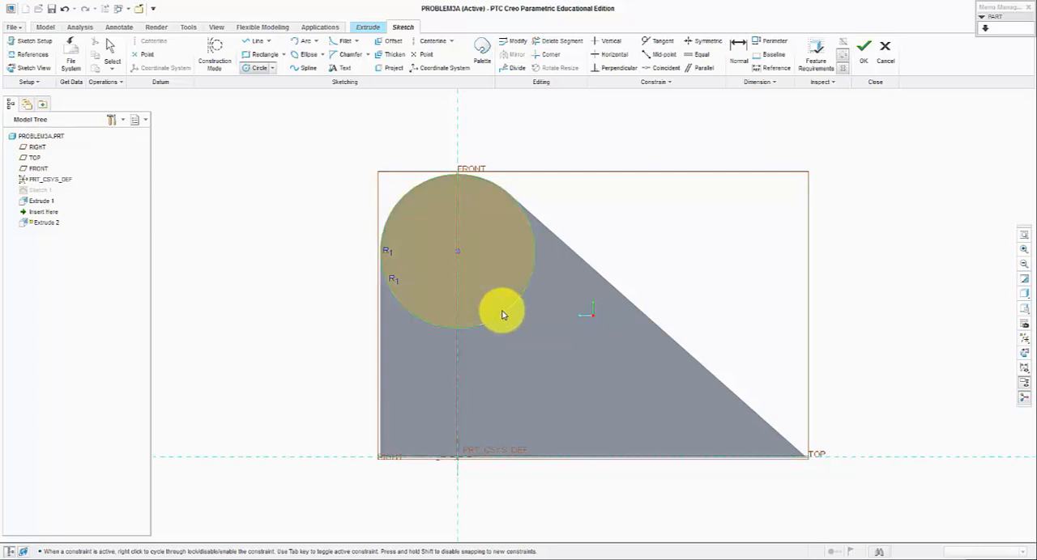
- Sketch a circle on the rounded top and extrude it 1.25 into the boss Extrude 2
{"action": "left_click", "coordinate": [502, 314]}
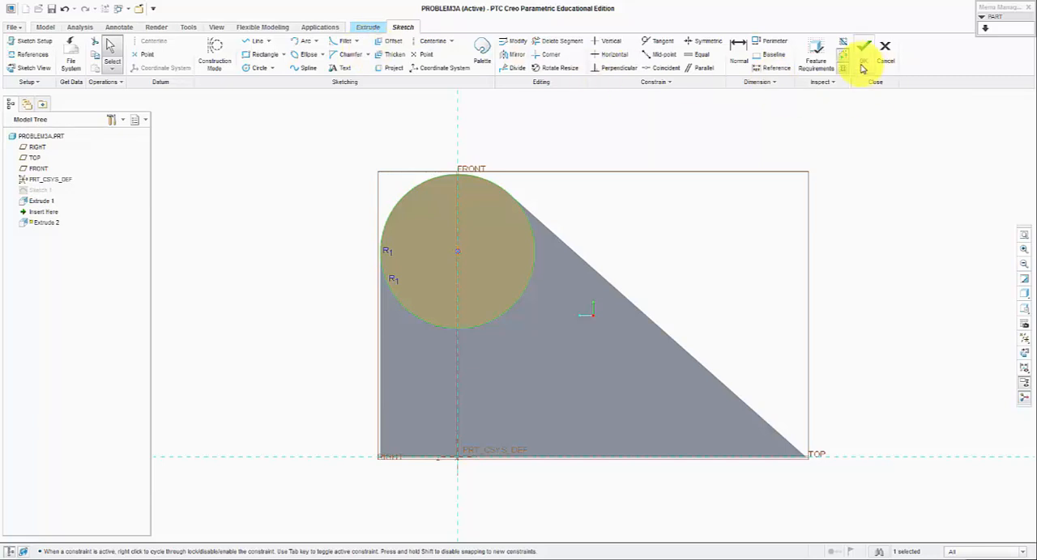
{"action": "left_click", "coordinate": [861, 61]}
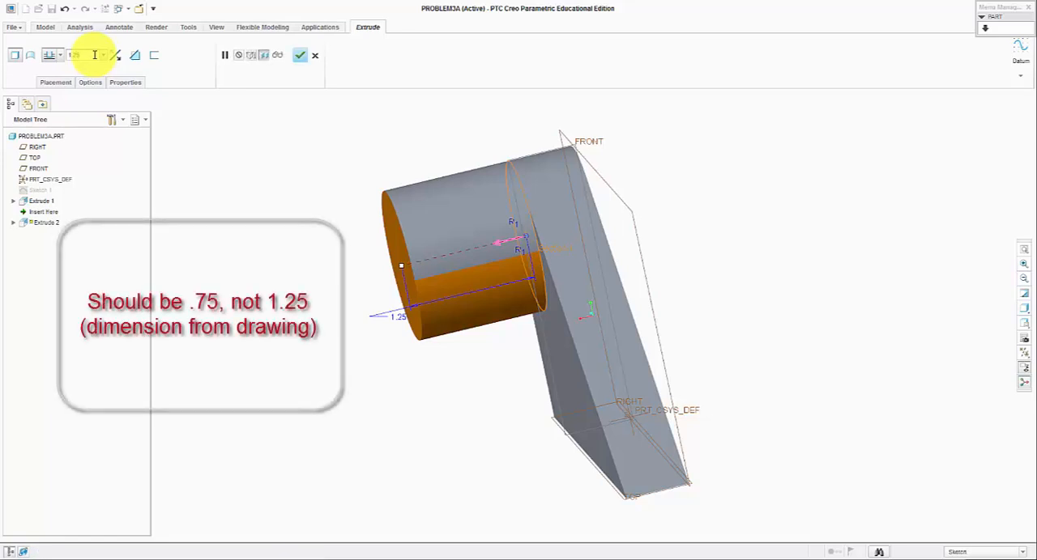
{"action": "left_click", "coordinate": [299, 55]}
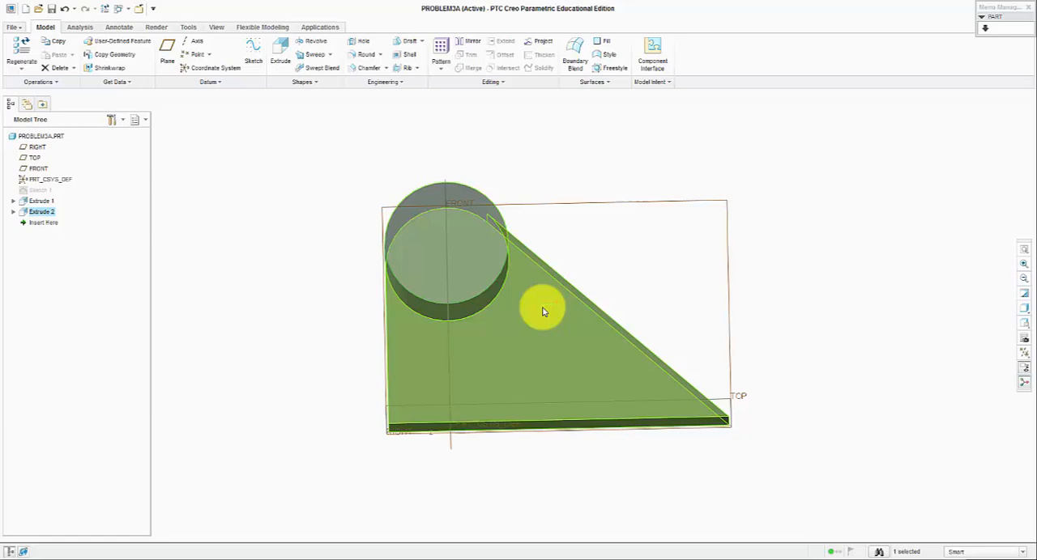
- Reference the plate's top and slanted edges and sketch a narrow rectangle along the straight edge
{"action": "left_click_drag", "start_coordinate": [543, 311], "coordinate": [609, 311]}
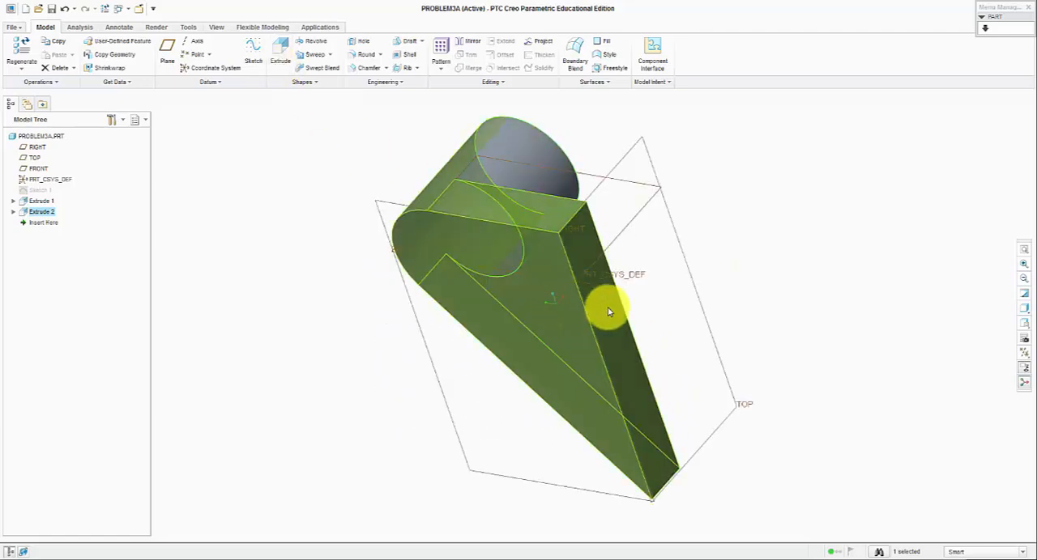
{"action": "left_click", "coordinate": [279, 49]}
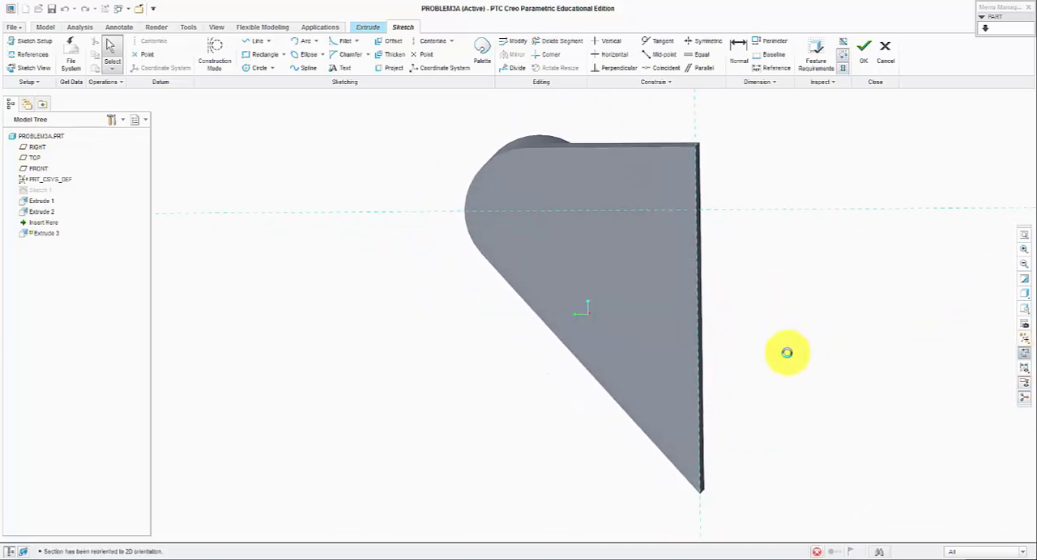
{"action": "left_click", "coordinate": [32, 56]}
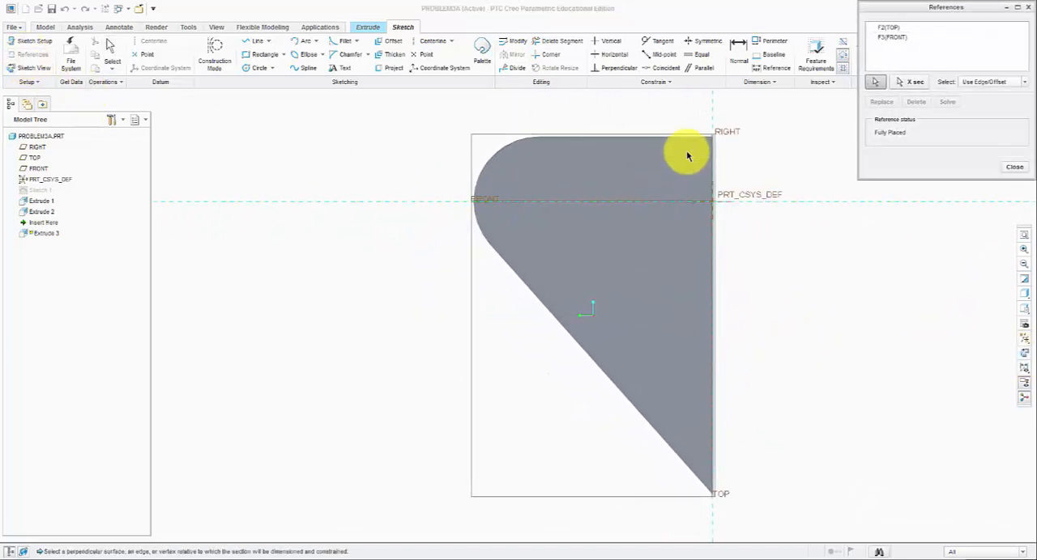
{"action": "left_click", "coordinate": [651, 429]}
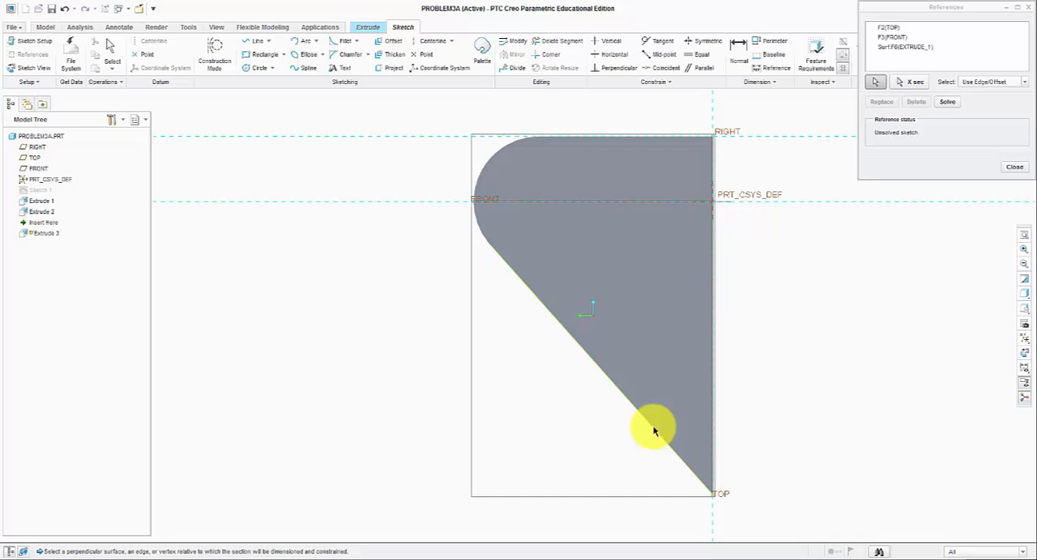
{"action": "left_click", "coordinate": [654, 428]}
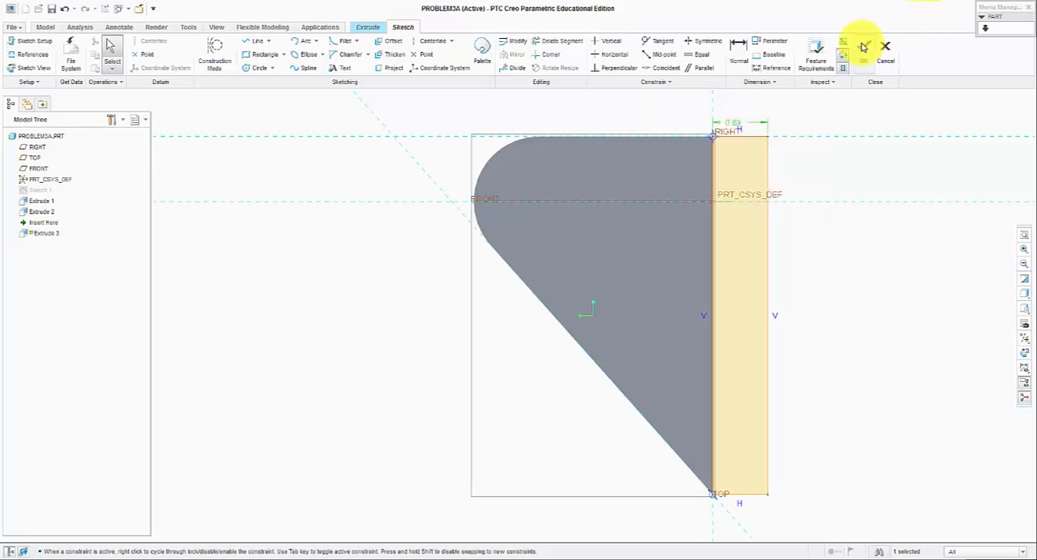
{"action": "left_click", "coordinate": [862, 45]}
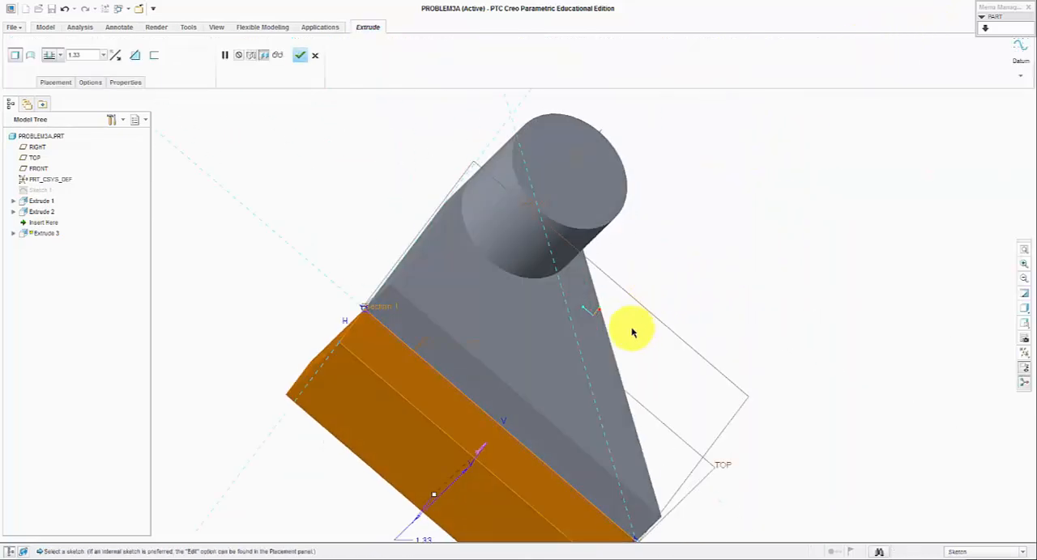
- Accept the base block as Extrude 3 and select the boss end face for a new sketch
{"action": "left_click_drag", "start_coordinate": [634, 332], "coordinate": [531, 434]}
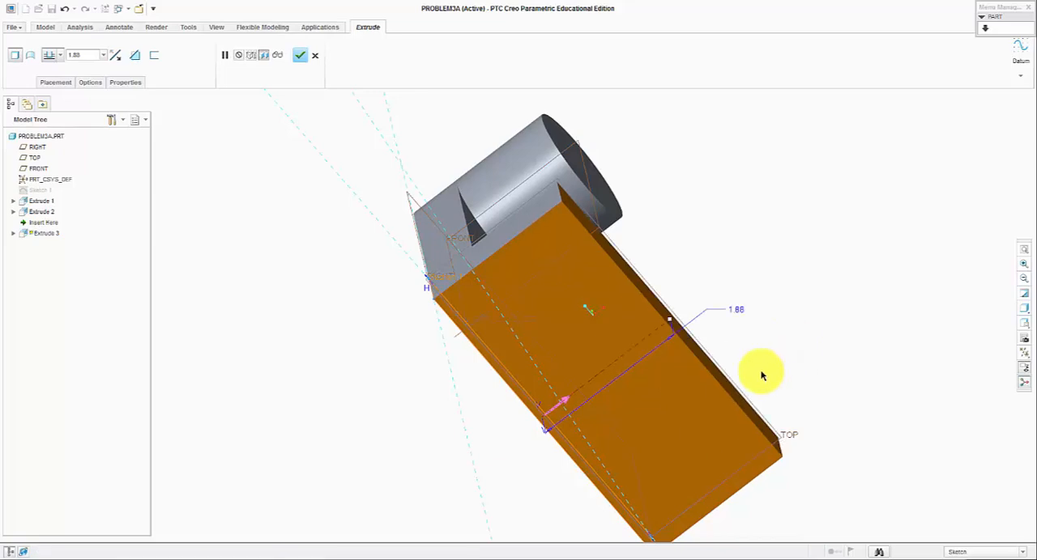
{"action": "left_click_drag", "start_coordinate": [762, 376], "coordinate": [642, 356]}
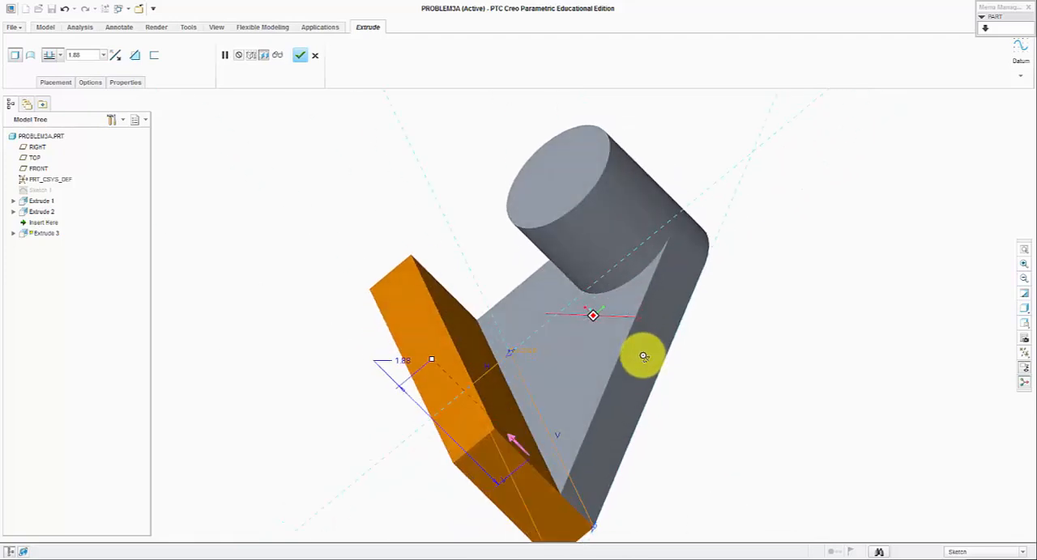
{"action": "left_click", "coordinate": [300, 55]}
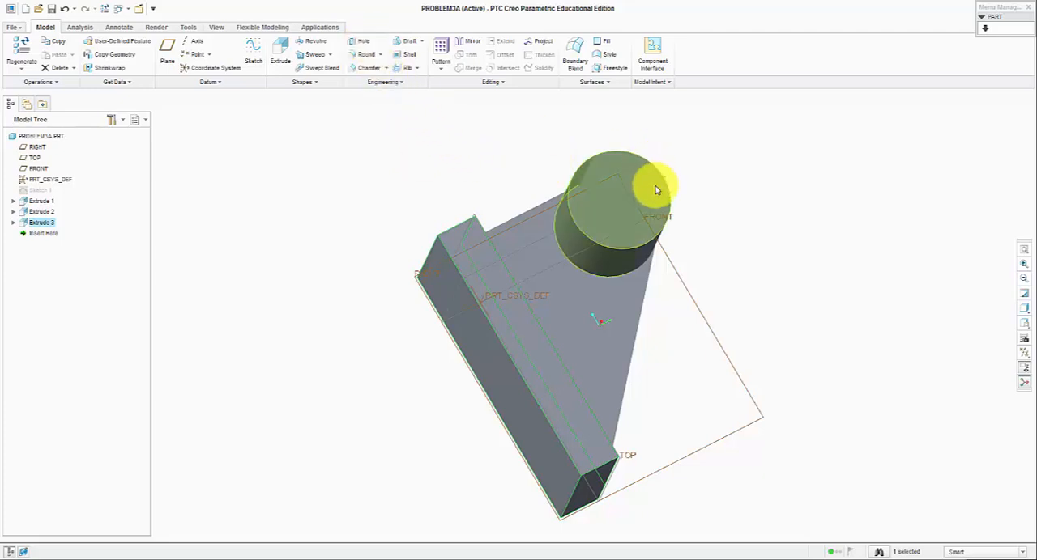
{"action": "left_click", "coordinate": [253, 48]}
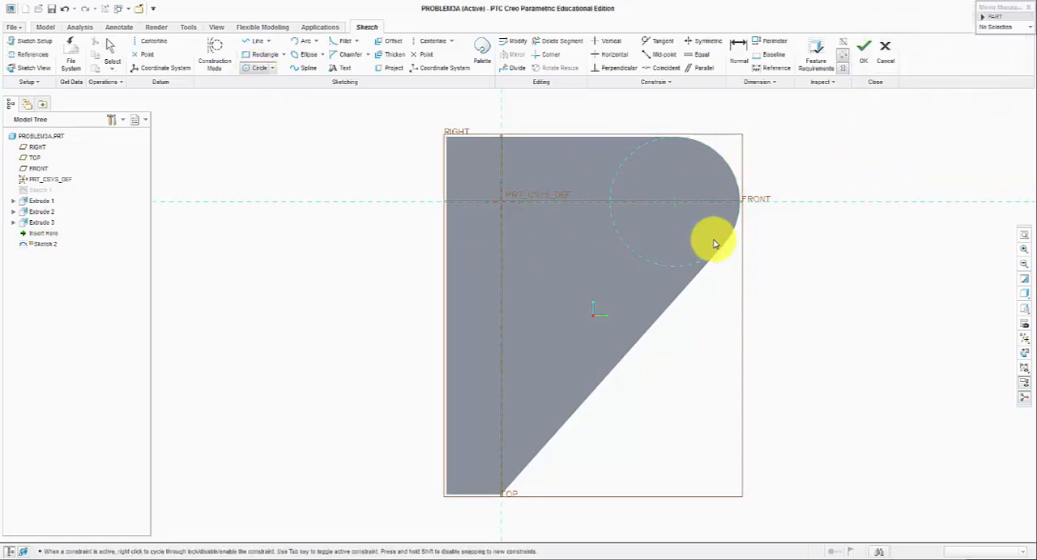
- Draw a 0.88 circle concentric with the boss end and save it as Sketch 2
{"action": "left_click", "coordinate": [713, 243]}
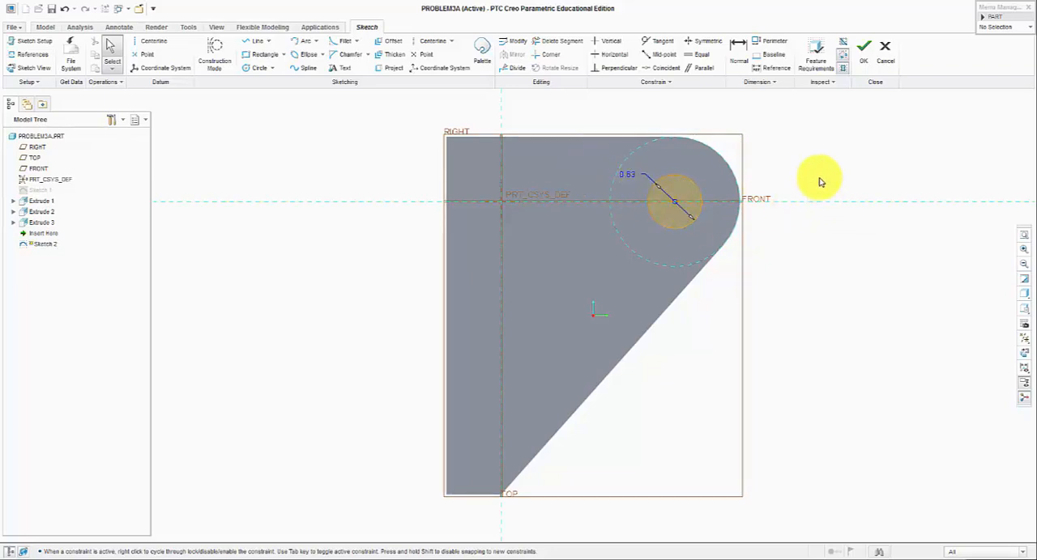
{"action": "left_click", "coordinate": [693, 180]}
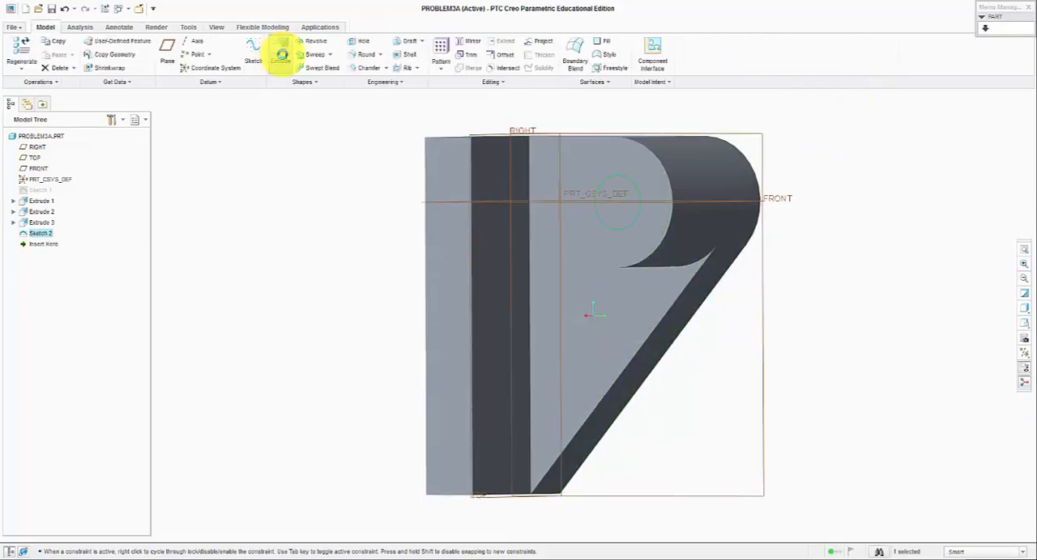
- Extrude Sketch 2 as a through-all cut to make the boss hole, Extrude 4
{"action": "left_click", "coordinate": [282, 55]}
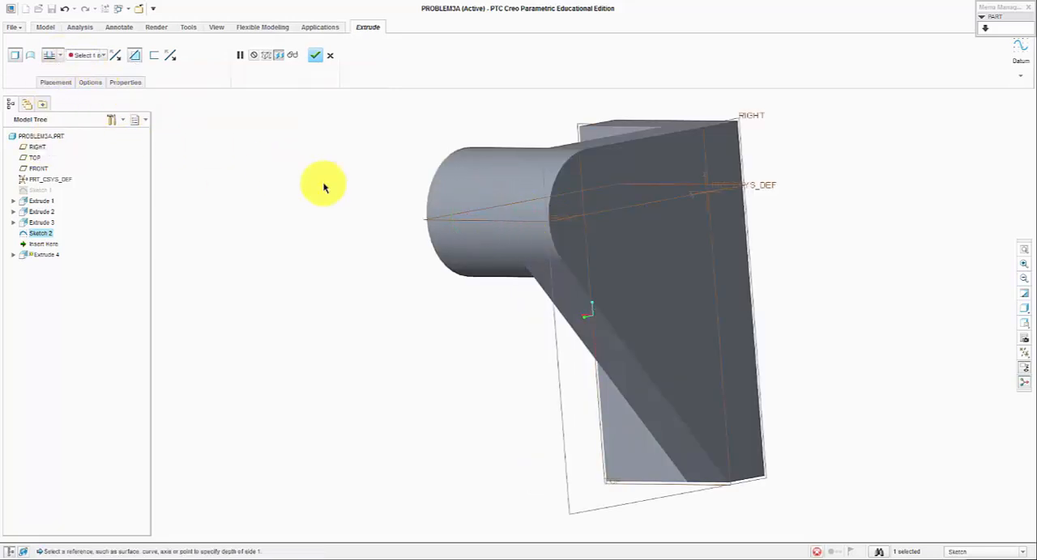
{"action": "left_click", "coordinate": [314, 55]}
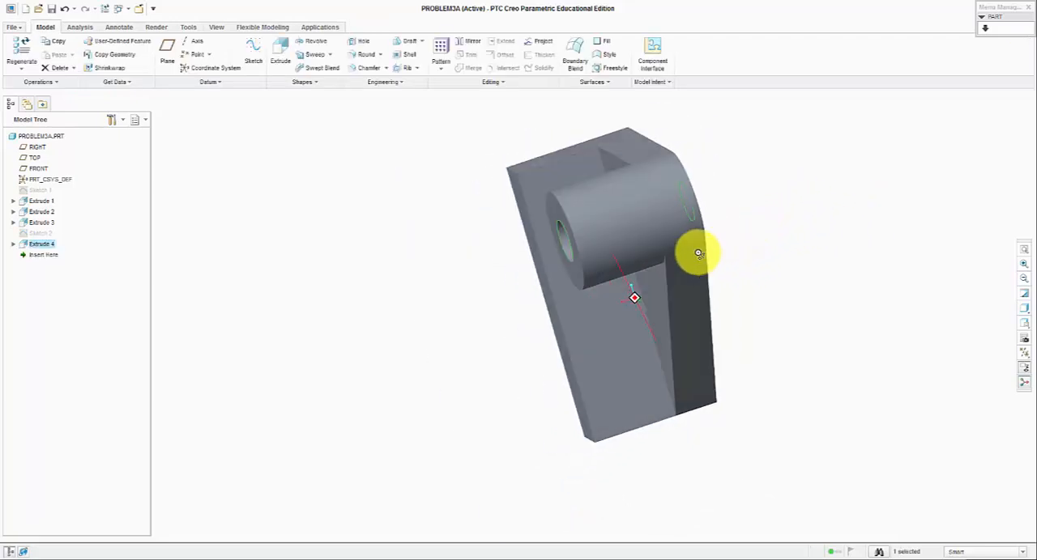
{"action": "left_click_drag", "start_coordinate": [698, 253], "coordinate": [784, 168]}
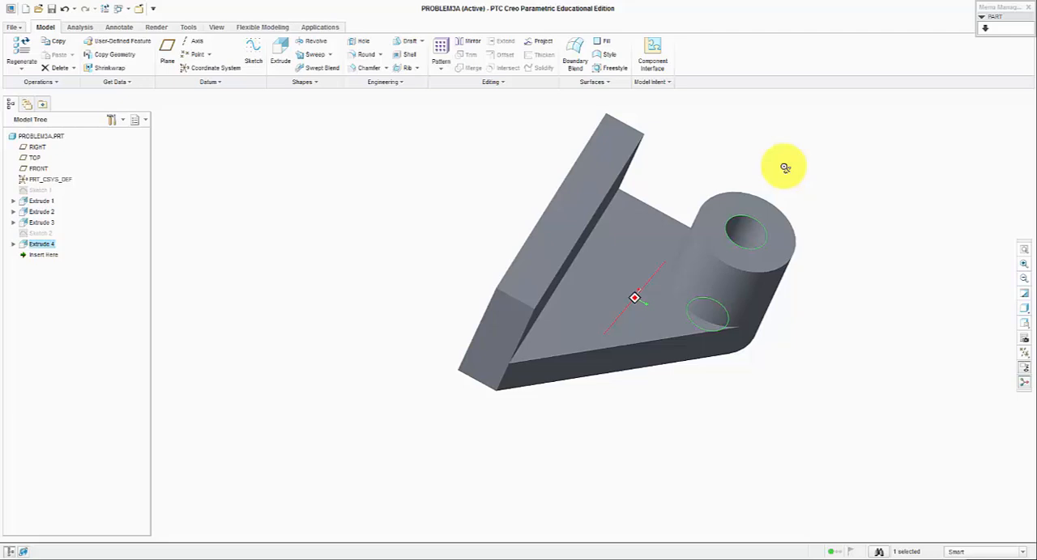
{"action": "left_click_drag", "start_coordinate": [784, 167], "coordinate": [826, 196]}
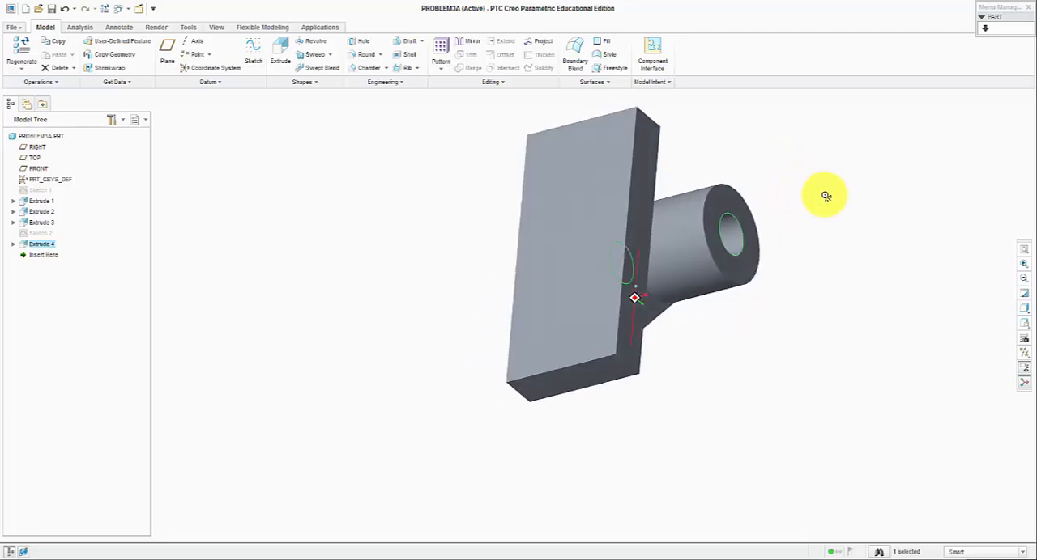
{"action": "left_click_drag", "start_coordinate": [826, 196], "coordinate": [717, 162]}
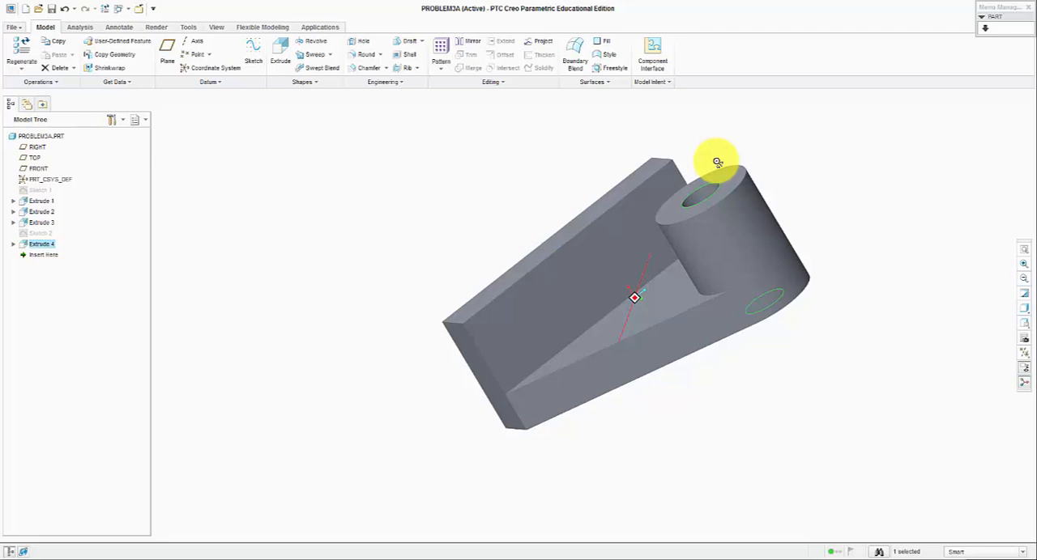
{"action": "left_click_drag", "start_coordinate": [716, 162], "coordinate": [691, 176]}
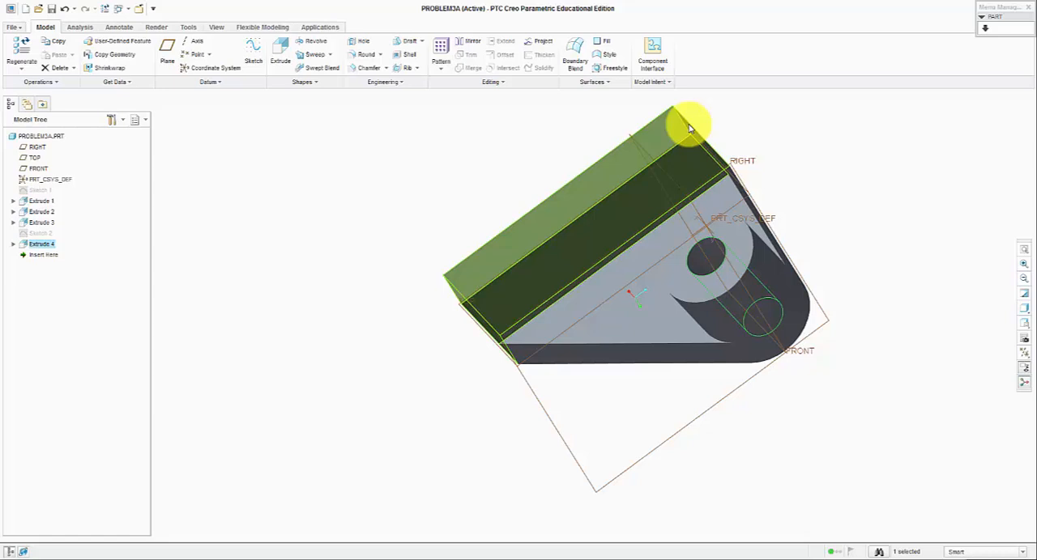
{"action": "left_click", "coordinate": [366, 55]}
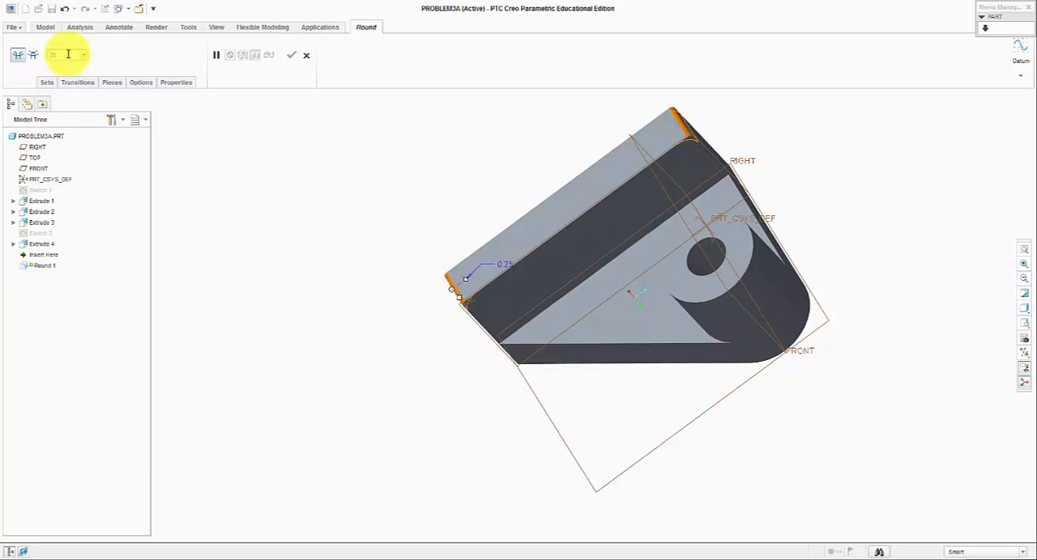
- Round the base block's outer corner edges as Round 1
{"action": "left_click", "coordinate": [292, 55]}
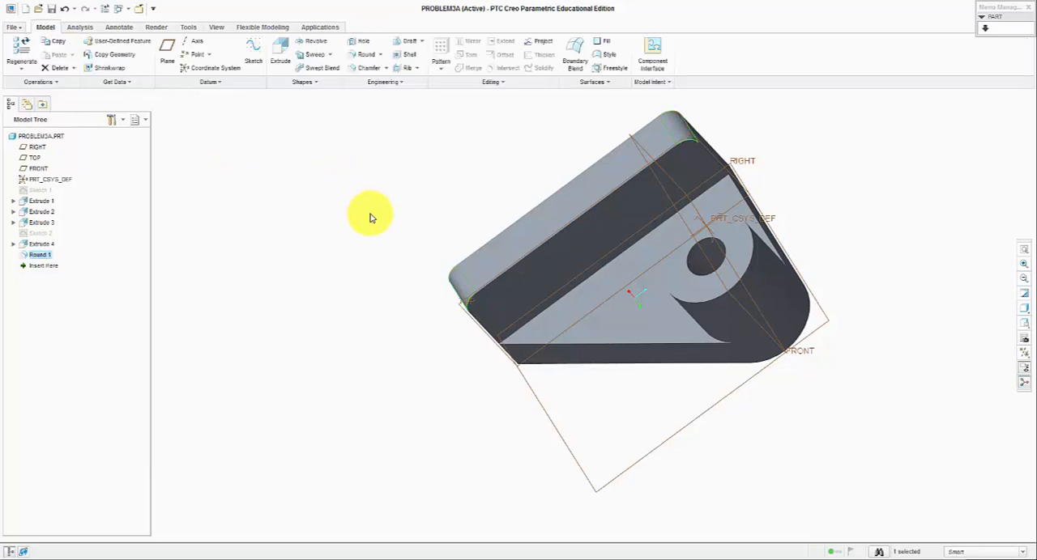